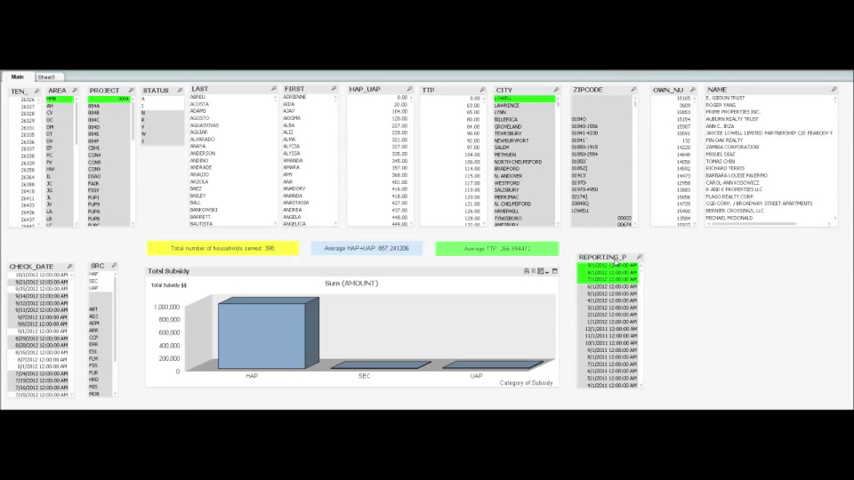
mouse_move(504, 256)
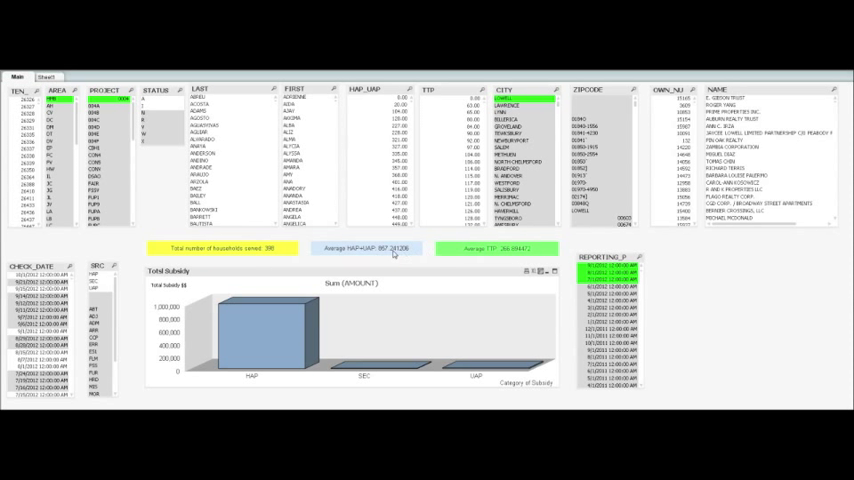
mouse_move(268, 252)
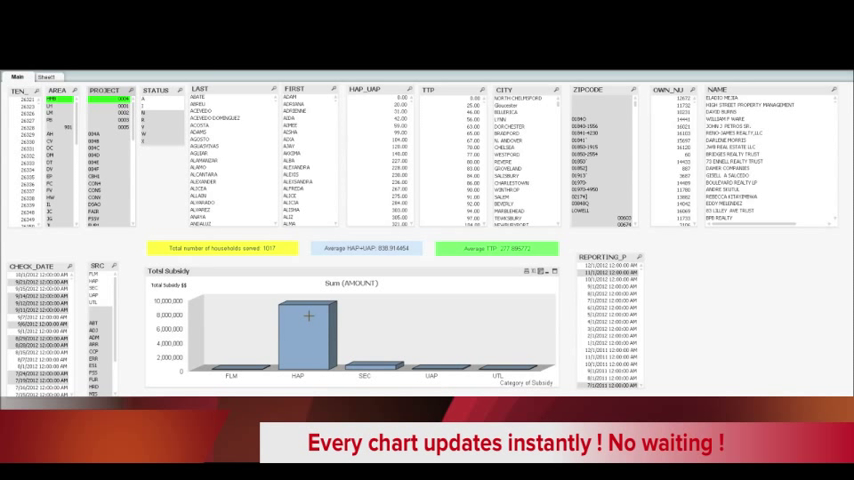
mouse_move(308, 316)
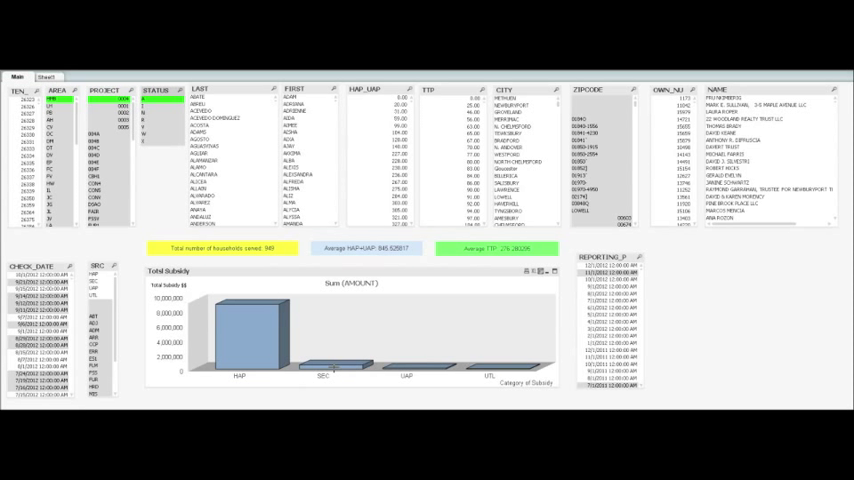
mouse_move(322, 376)
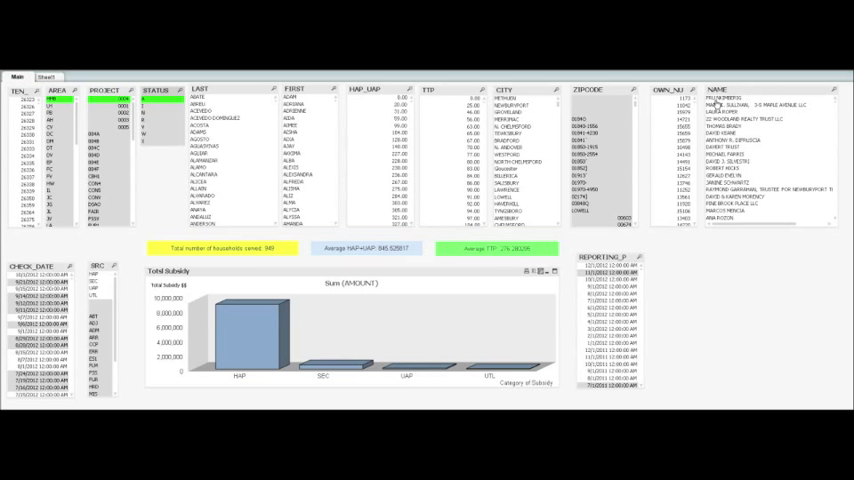
mouse_move(58, 204)
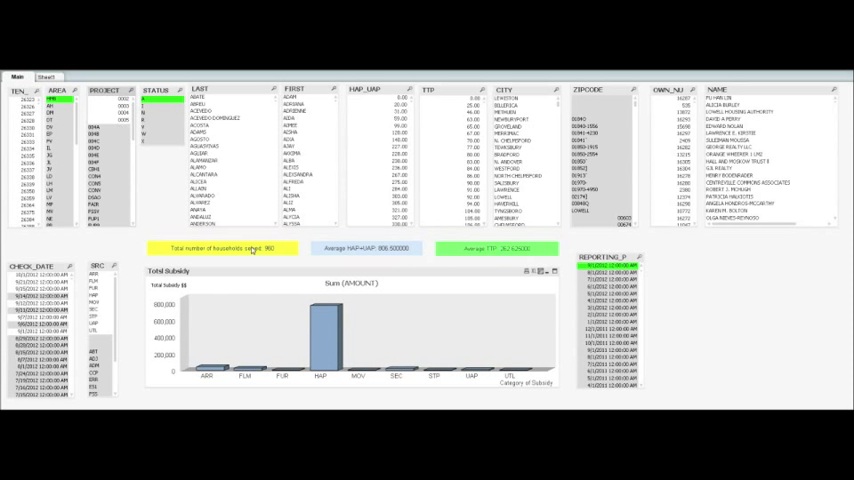
mouse_move(268, 258)
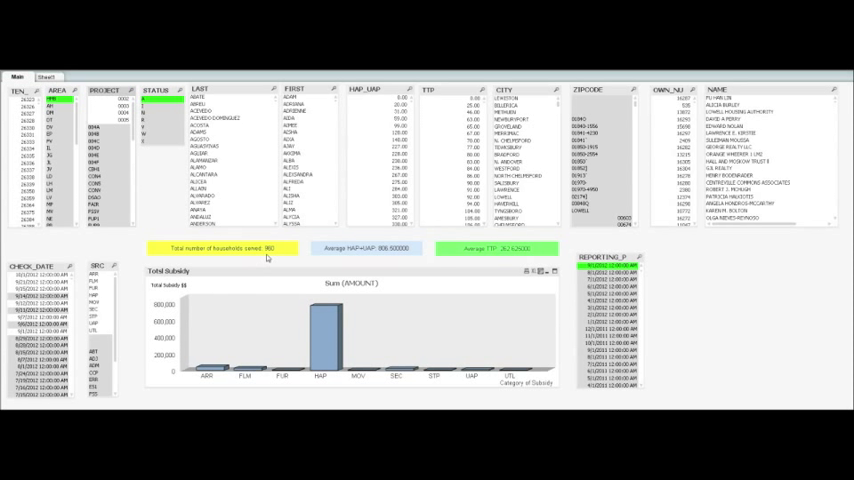
mouse_move(376, 252)
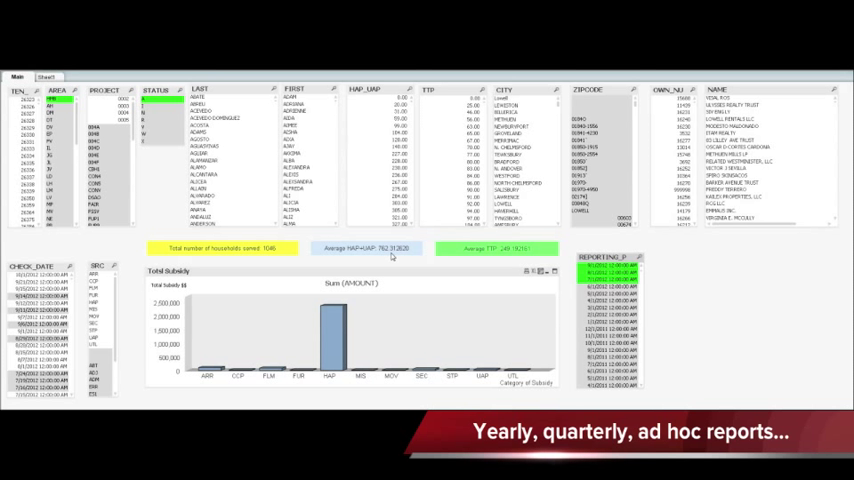
Select a reporting period in the REPORTING_P list box to narrow the subsidy data
click(604, 276)
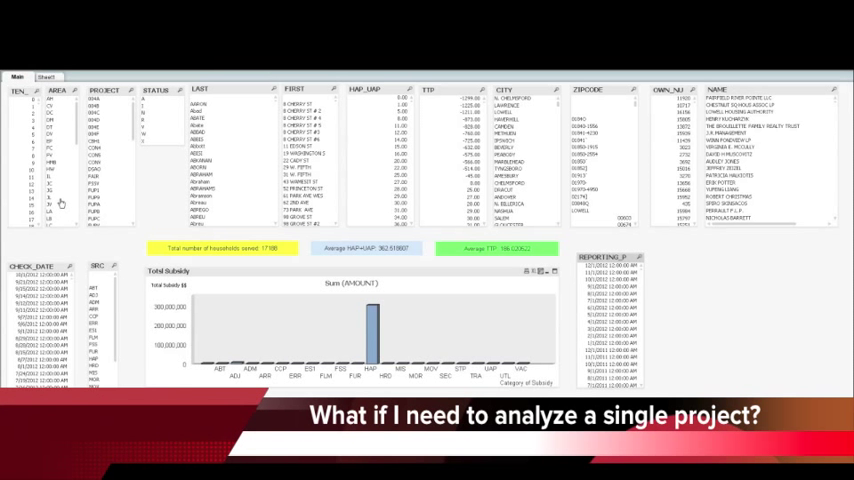
Clear the current selections so the subsidy chart spreads across many categories again
click(58, 132)
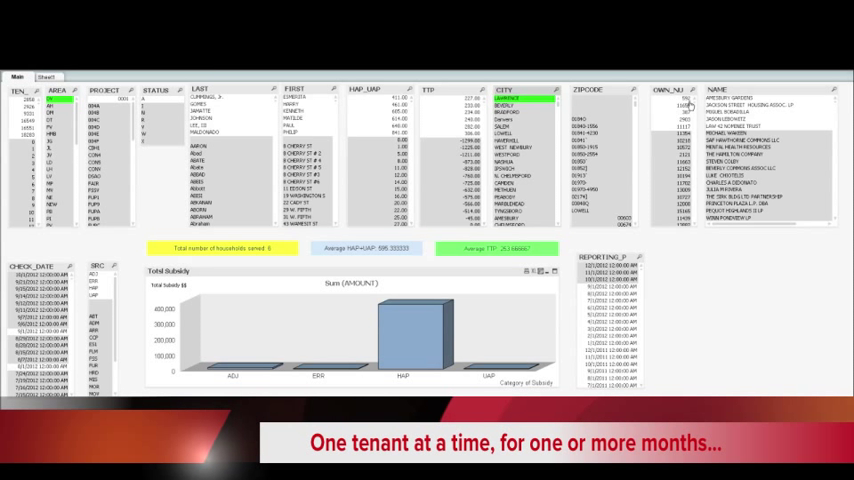
Select one city in the CITY list box, leaving four subsidy categories in the chart
click(200, 96)
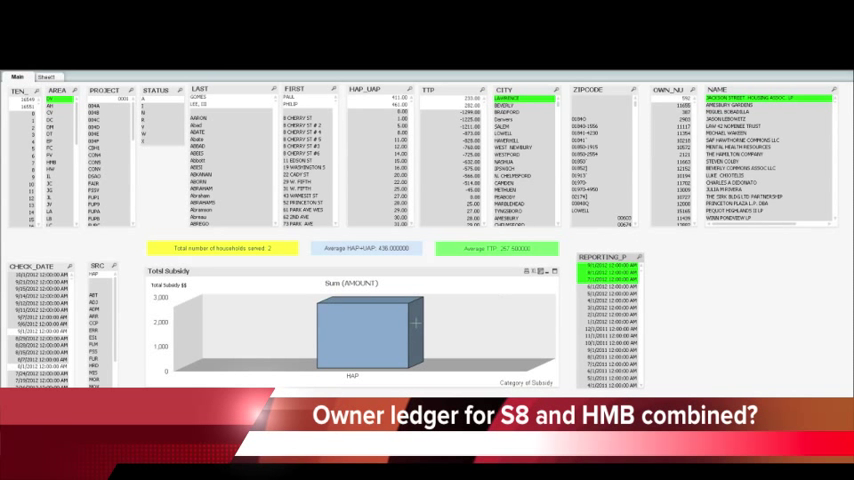
mouse_move(370, 330)
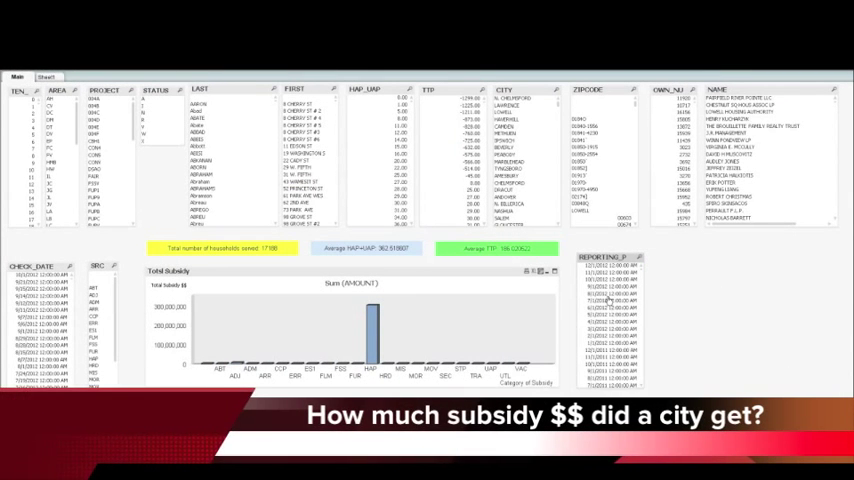
Select reporting months in REPORTING_P, recalculating the subsidy totals and chart
click(608, 292)
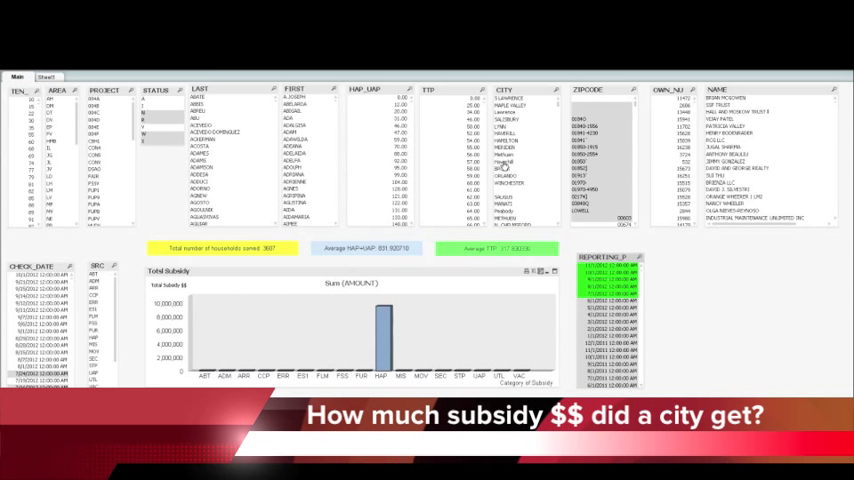
Select a zip code in ZIPCODE, narrowing the subsidy chart to a single category
click(504, 160)
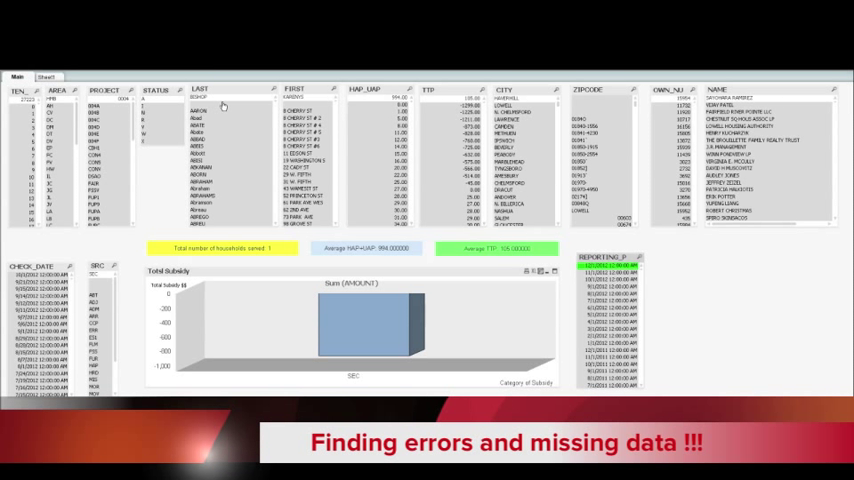
mouse_move(384, 104)
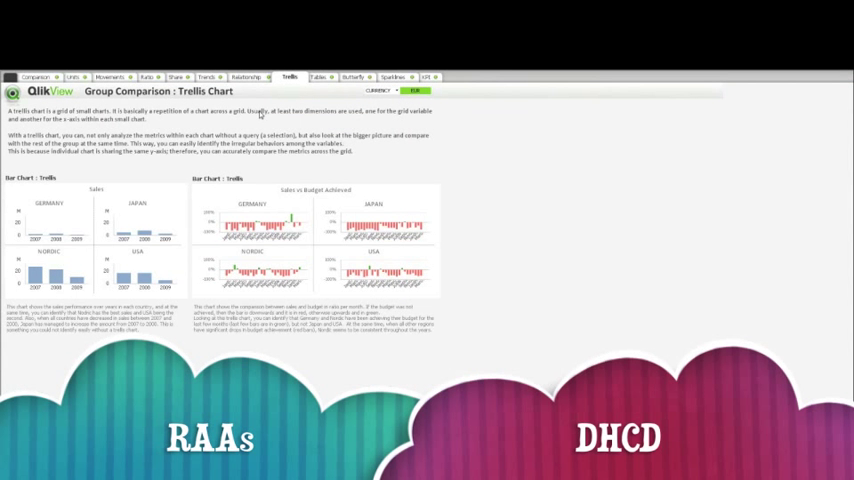
Step through the Units of Measurement, Movements Over Time, Share to Total and Quantitative Share example sheets
click(36, 76)
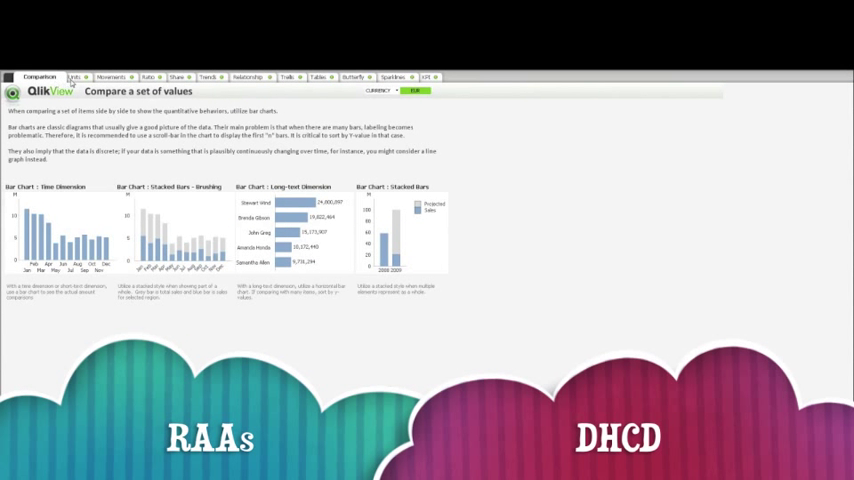
click(76, 76)
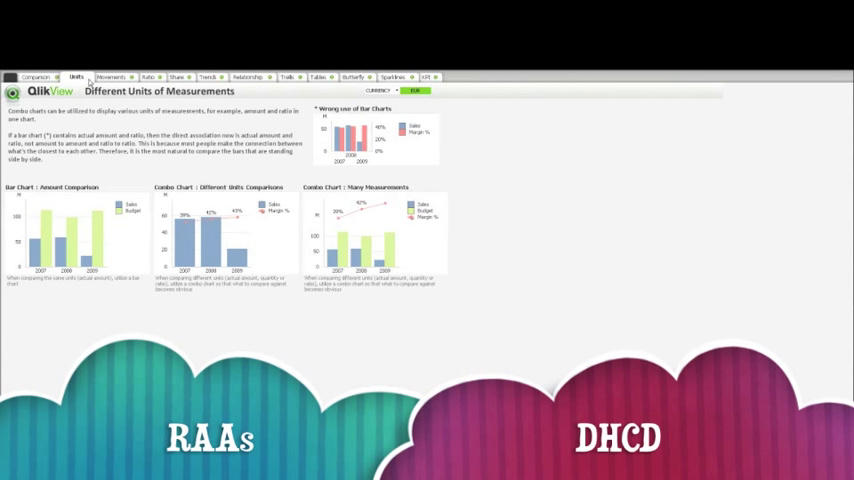
click(112, 76)
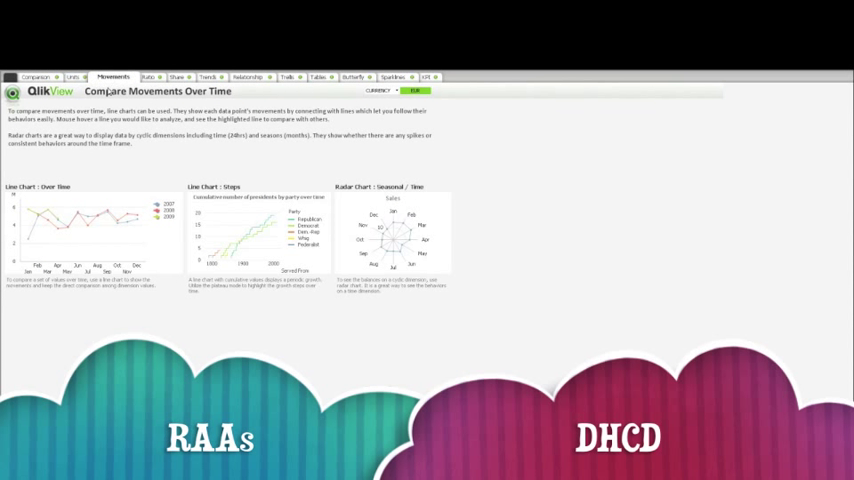
mouse_move(256, 232)
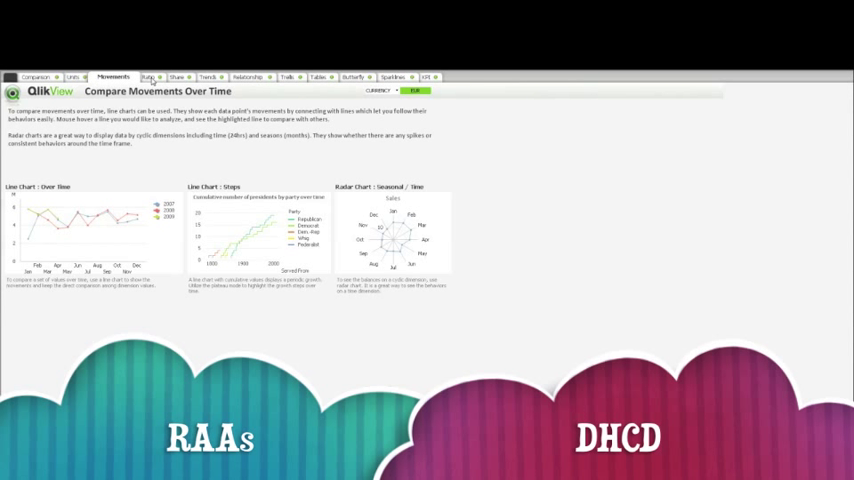
click(150, 76)
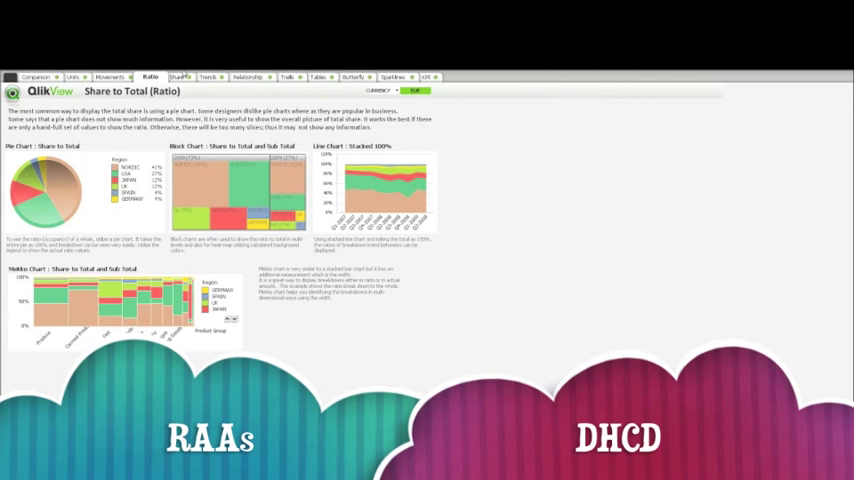
click(180, 76)
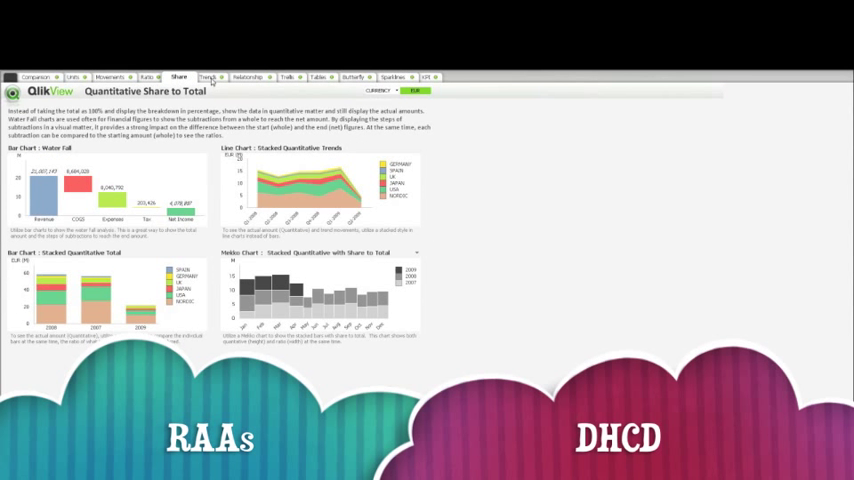
Preview the Continuous Trends, Trellis, Butterfly and Indicators sheets, then return to the Share to Total sheet
click(208, 76)
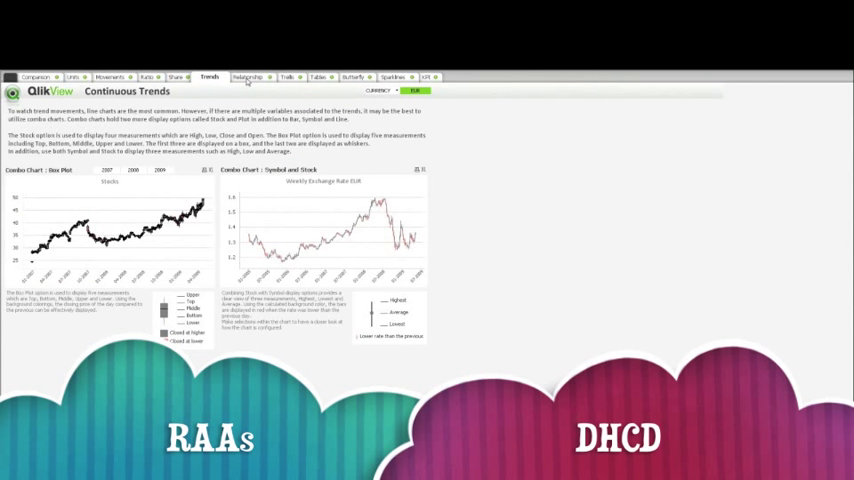
click(288, 76)
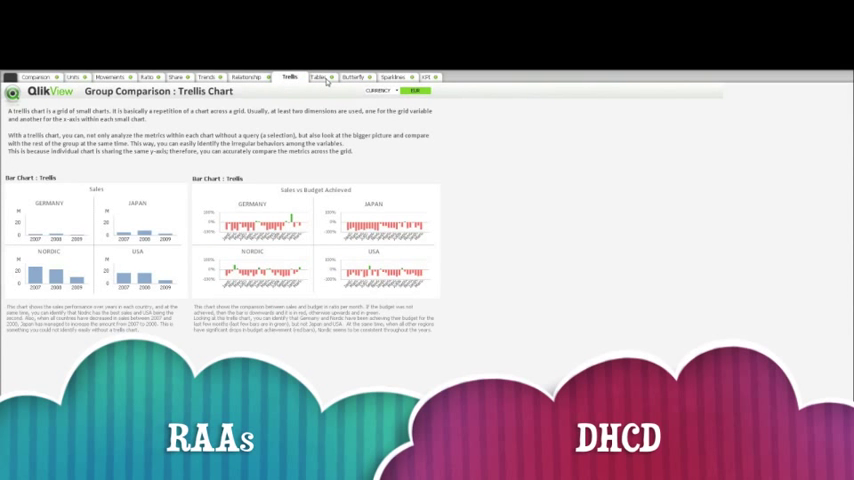
click(356, 76)
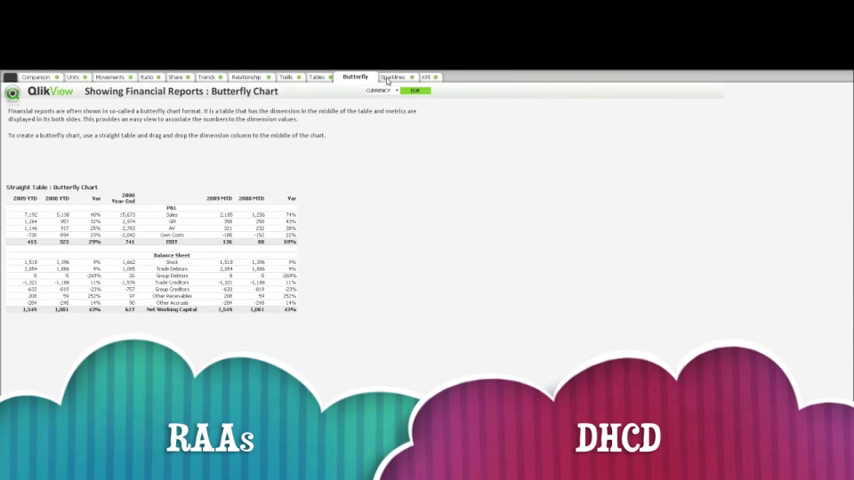
click(428, 76)
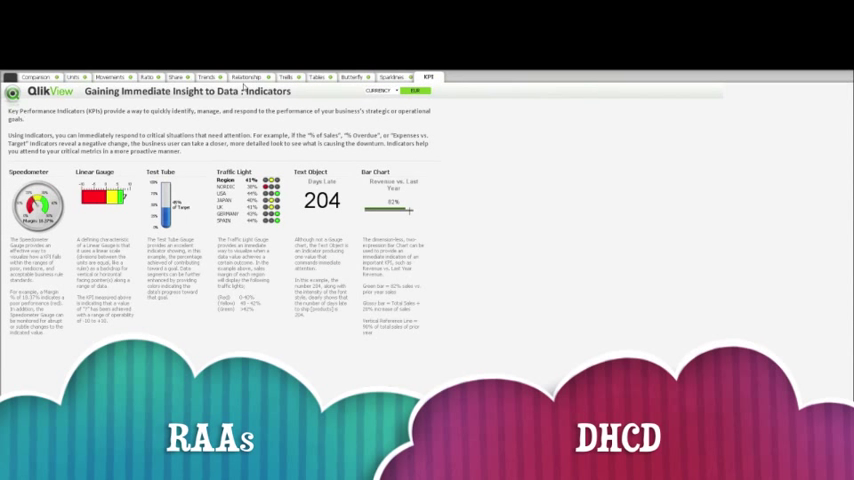
click(148, 76)
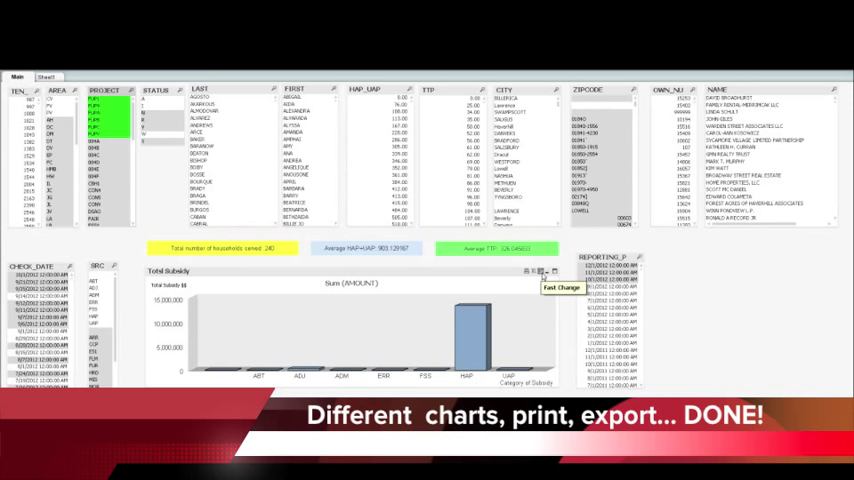
Fast-change the Total Subsidy chart to a straight table and then to a block chart
click(540, 272)
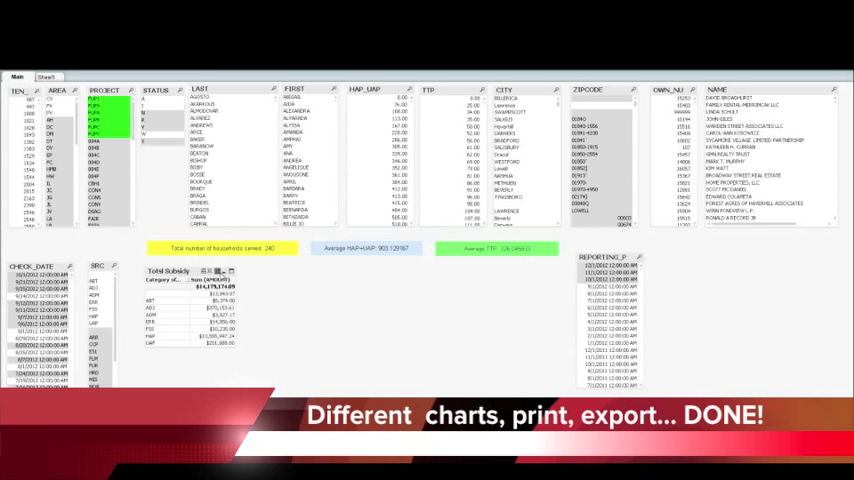
click(532, 272)
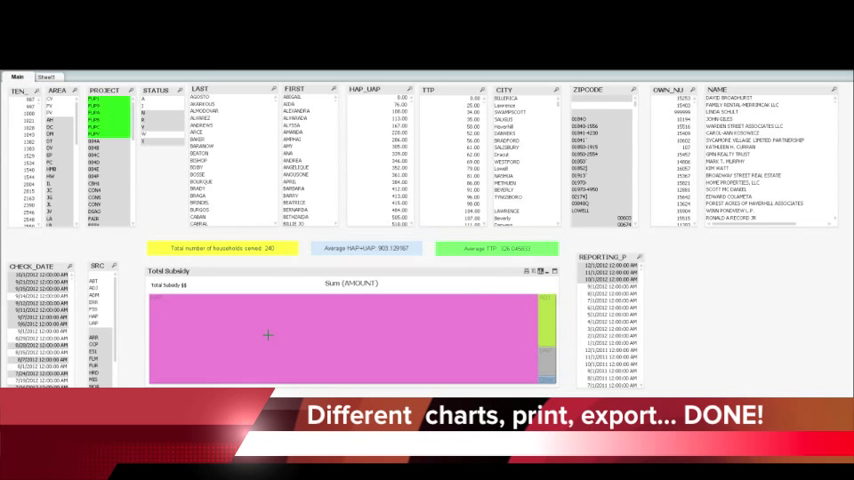
mouse_move(376, 330)
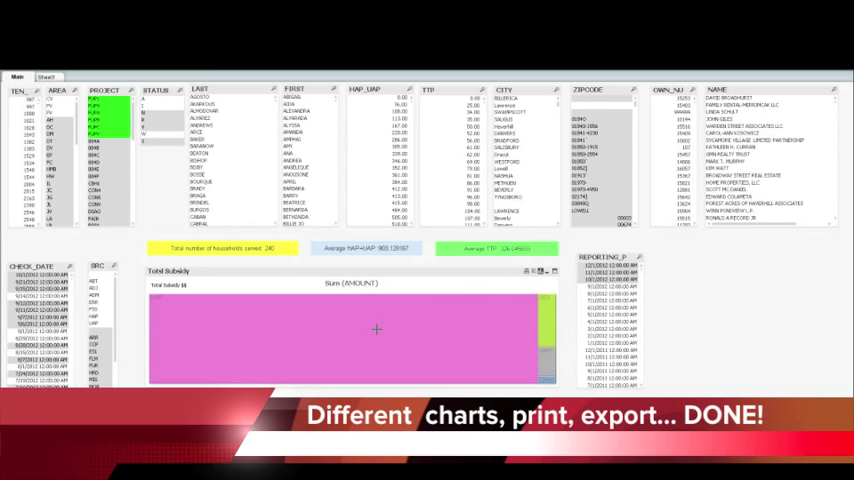